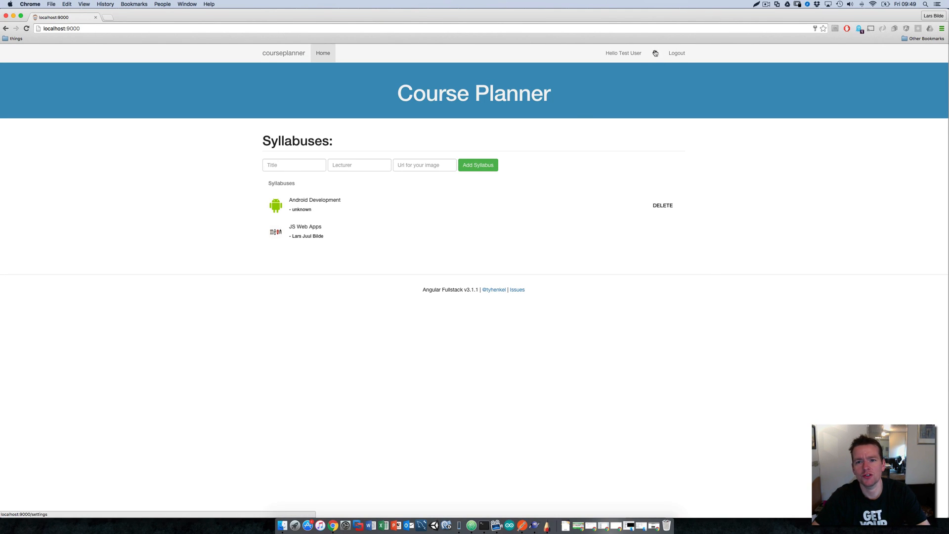
# Step: Bring up the SketchBook diagram, link the top-left envelope to the cloud, and label it 'All syllabuses'
pyautogui.click(655, 53)
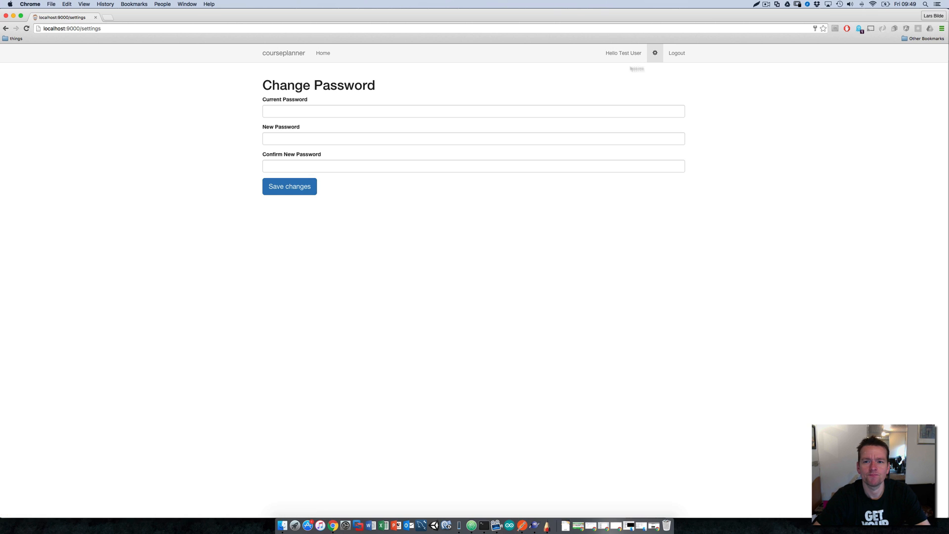
pyautogui.click(322, 52)
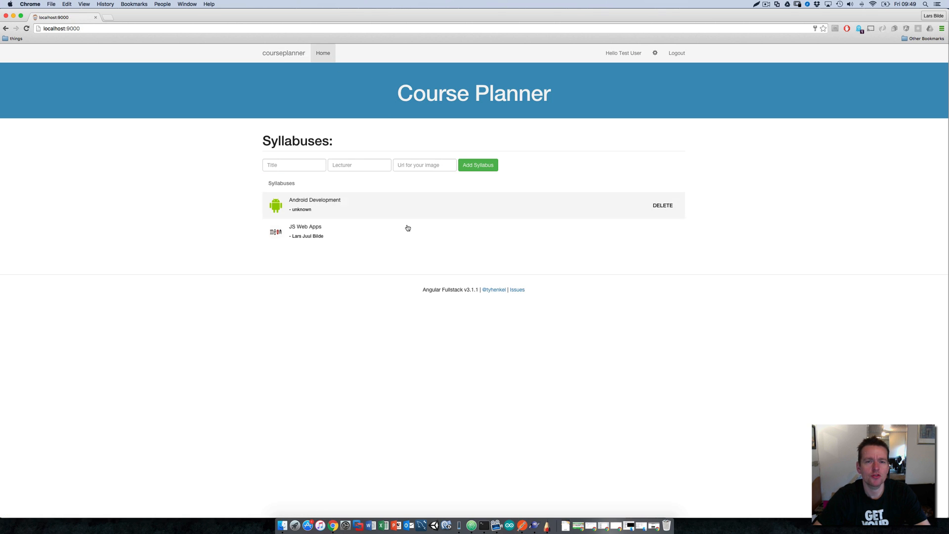
pyautogui.moveTo(407, 231)
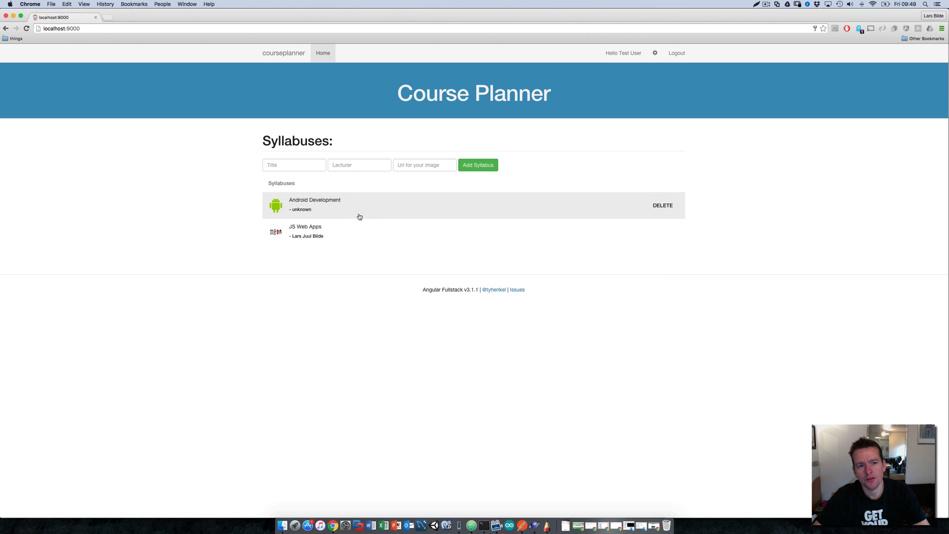
pyautogui.moveTo(371, 229)
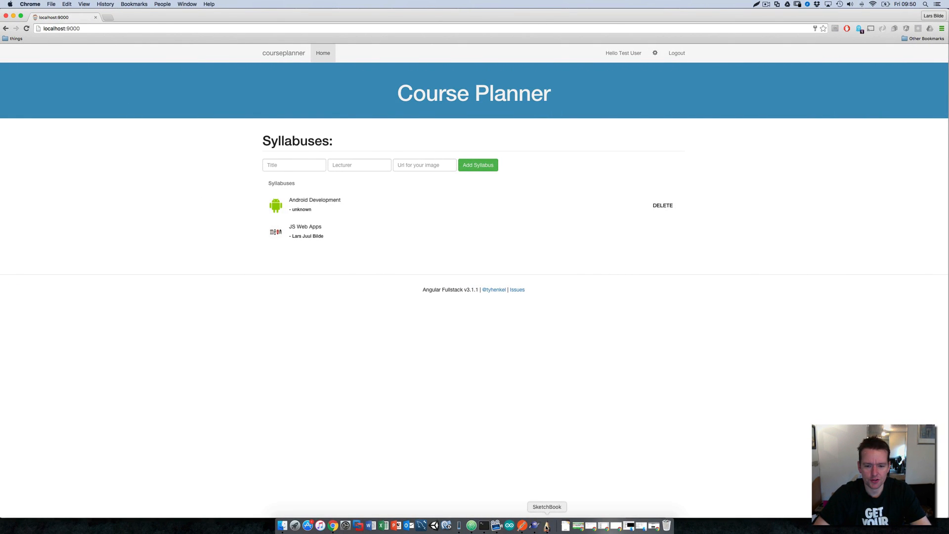
pyautogui.click(546, 525)
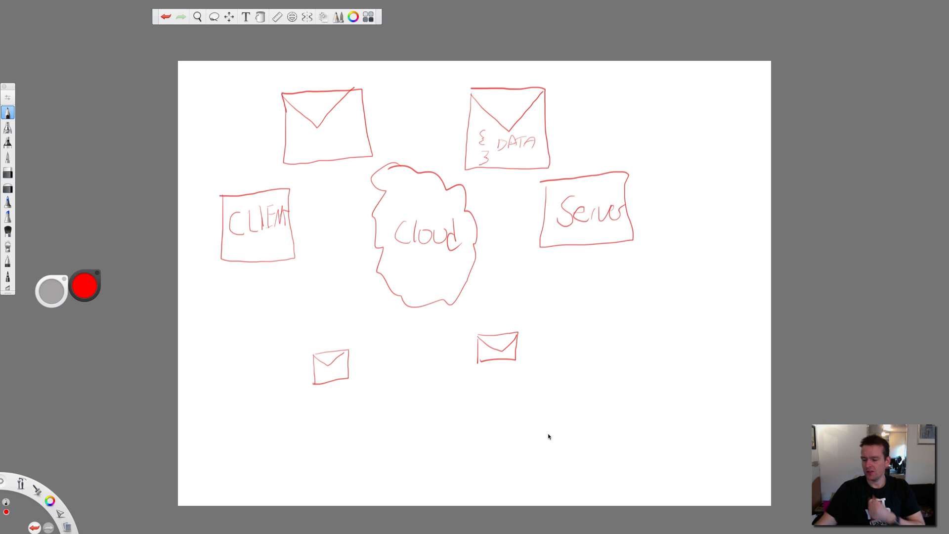
pyautogui.moveTo(383, 231)
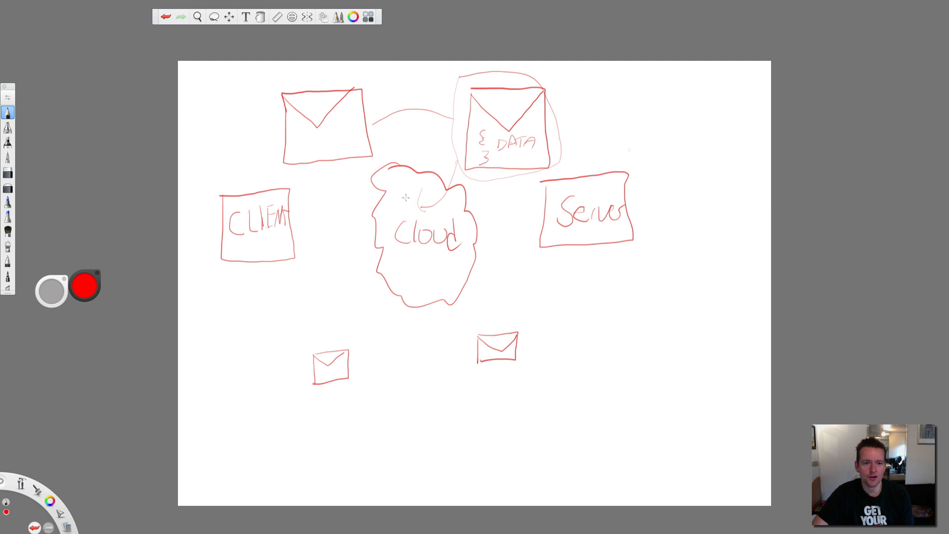
pyautogui.moveTo(369, 154); pyautogui.dragTo(405, 196)
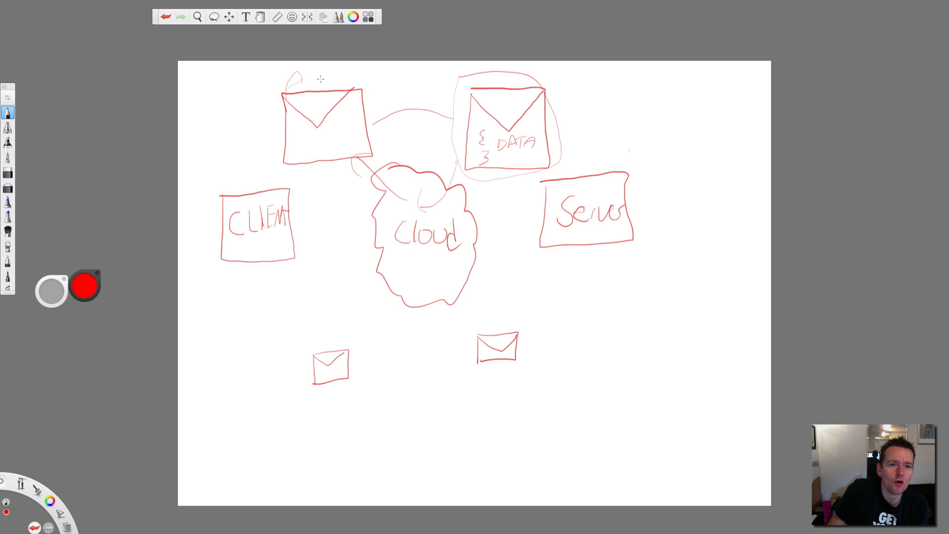
pyautogui.moveTo(284, 75); pyautogui.dragTo(426, 77)
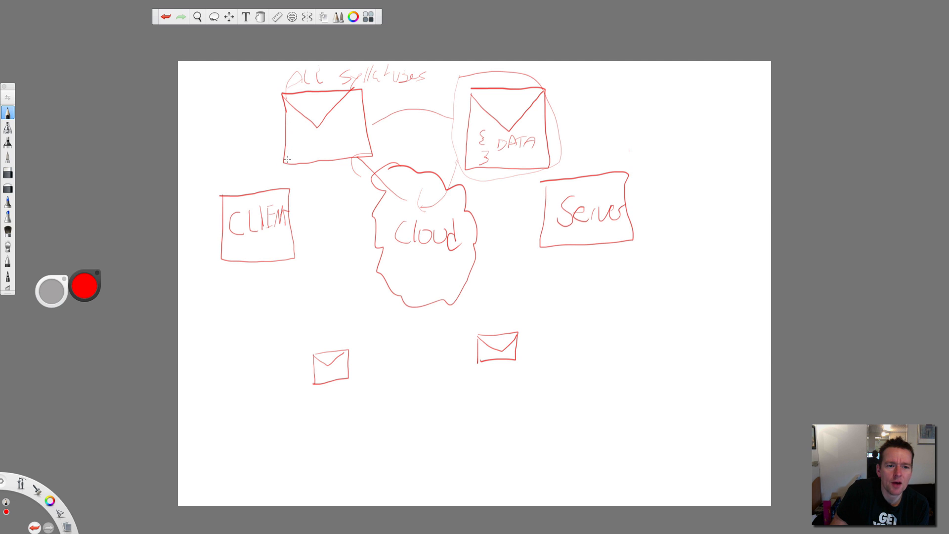
# Step: Draw an arc from the top-left envelope to CLIENT and note Sort, Paging, Filter beside it
pyautogui.moveTo(288, 157); pyautogui.dragTo(275, 200)
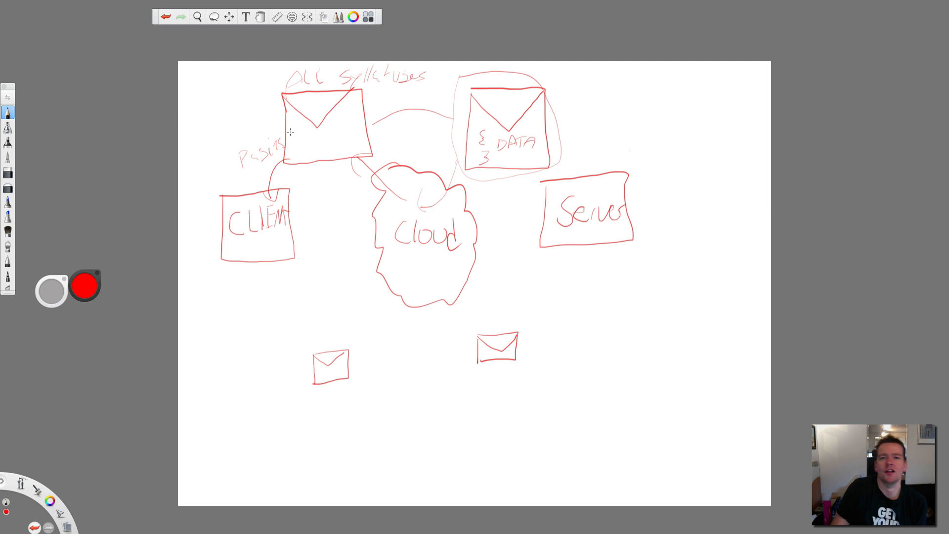
pyautogui.moveTo(291, 134)
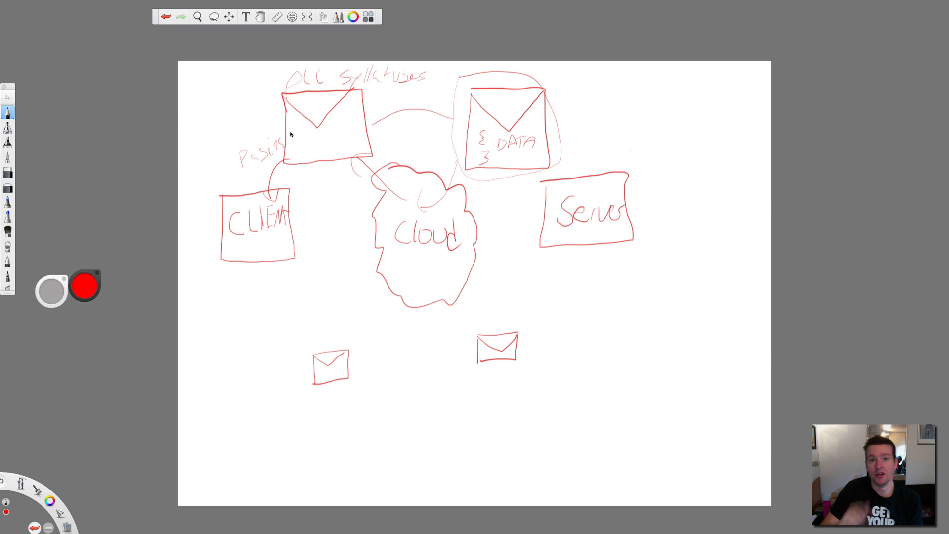
pyautogui.moveTo(245, 180)
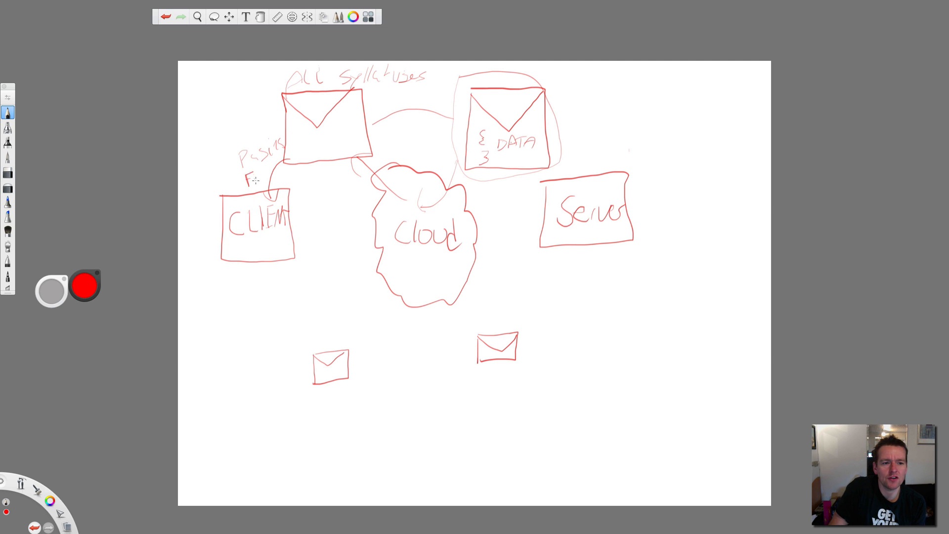
pyautogui.moveTo(245, 178); pyautogui.dragTo(282, 160)
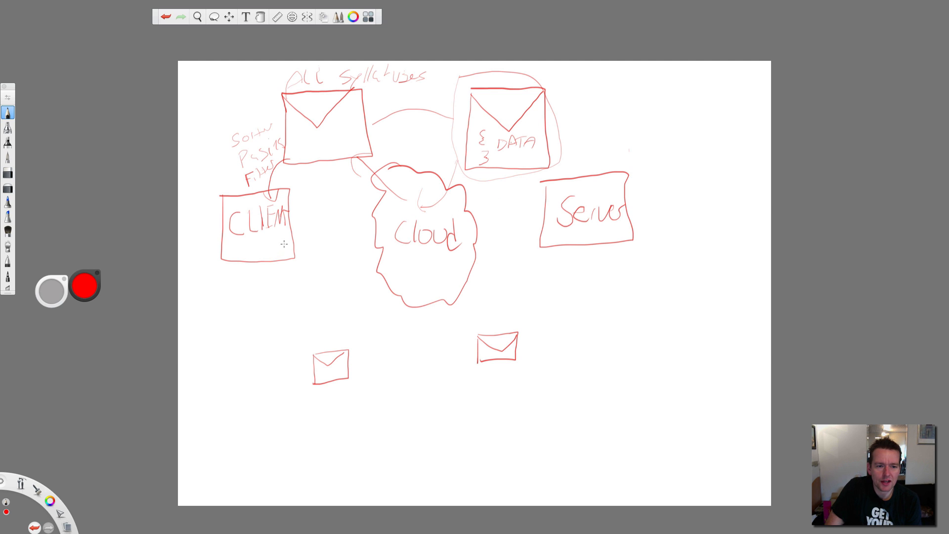
# Step: Draw arrows from CLIENT into the cloud and on to Server, writing 'Sort' beside them
pyautogui.moveTo(286, 243); pyautogui.dragTo(399, 264)
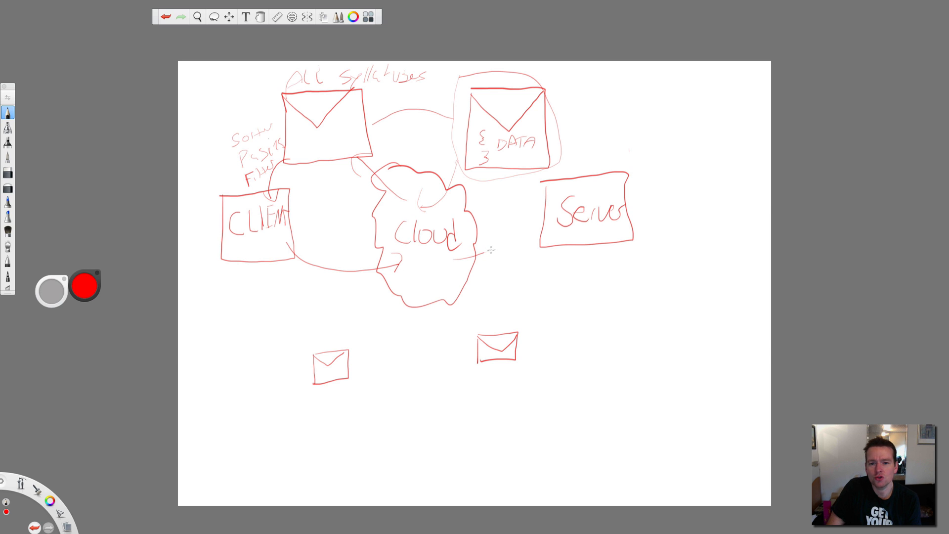
pyautogui.moveTo(491, 249); pyautogui.dragTo(545, 225)
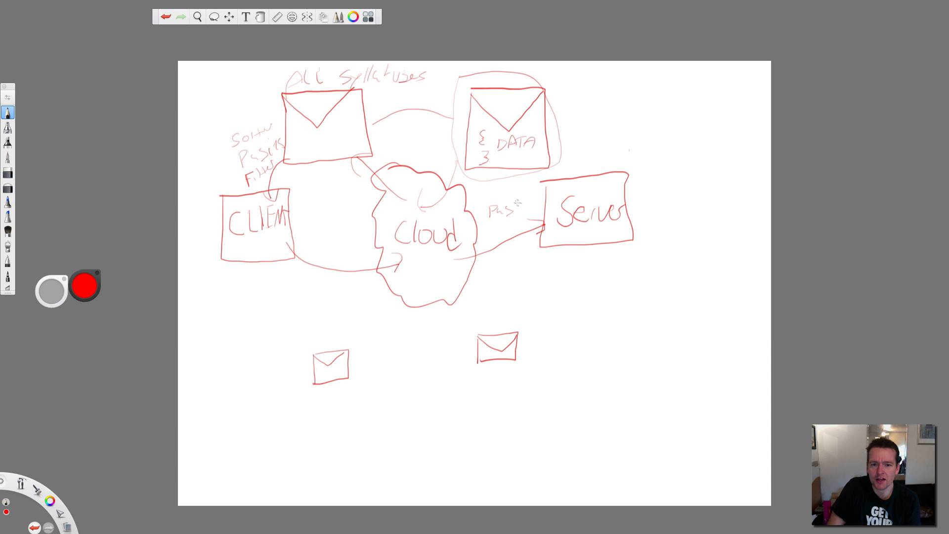
pyautogui.write('Sort')
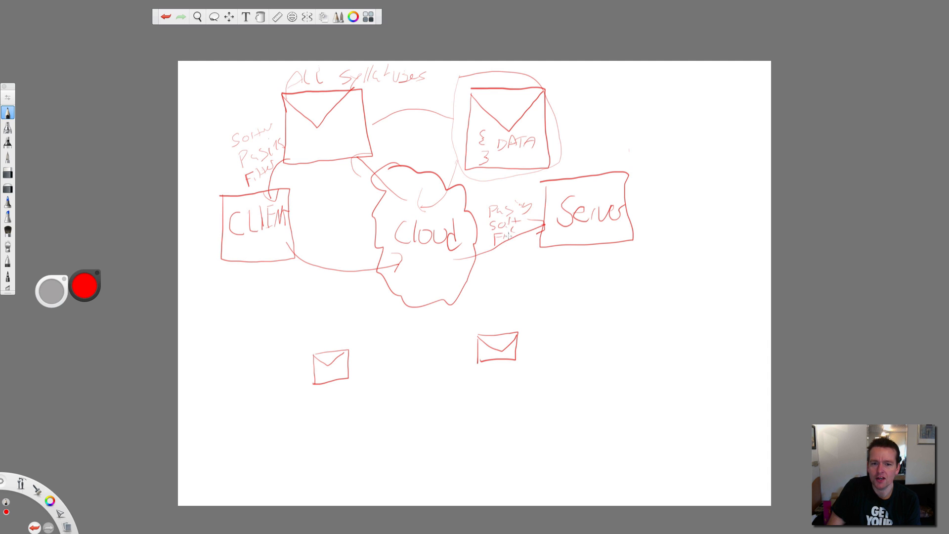
pyautogui.moveTo(547, 231)
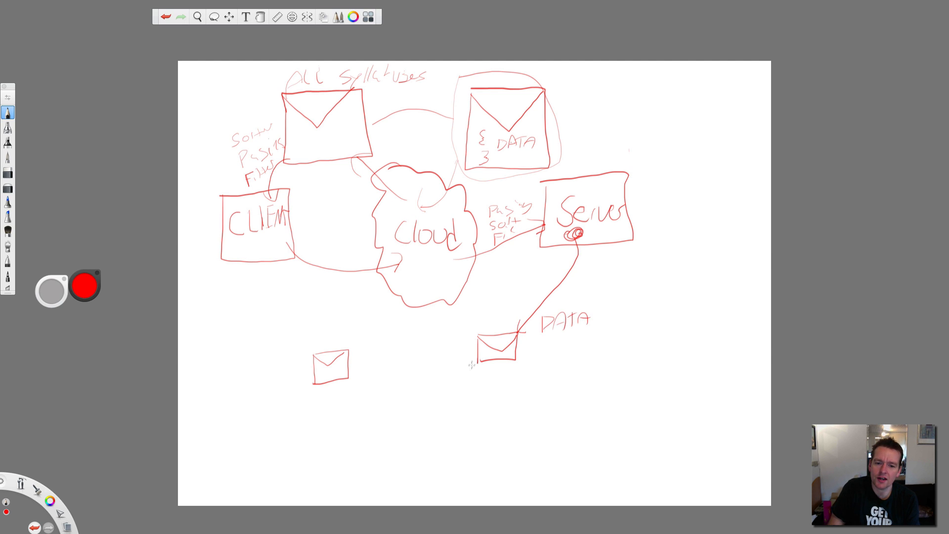
# Step: Draw arrows from the lower-right envelope to the lower-left one and up to CLIENT, plus a large sweeping curve
pyautogui.moveTo(478, 363); pyautogui.dragTo(369, 374)
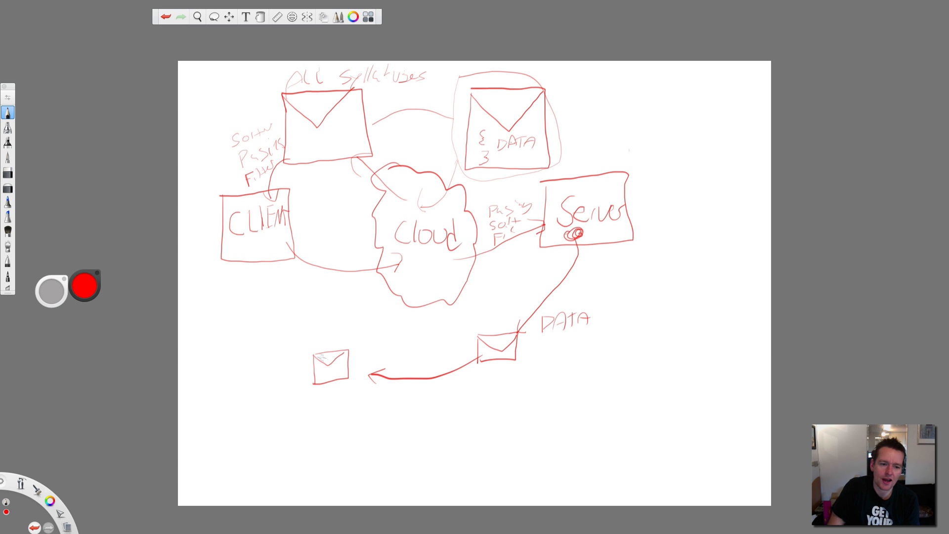
pyautogui.moveTo(327, 360); pyautogui.dragTo(264, 272)
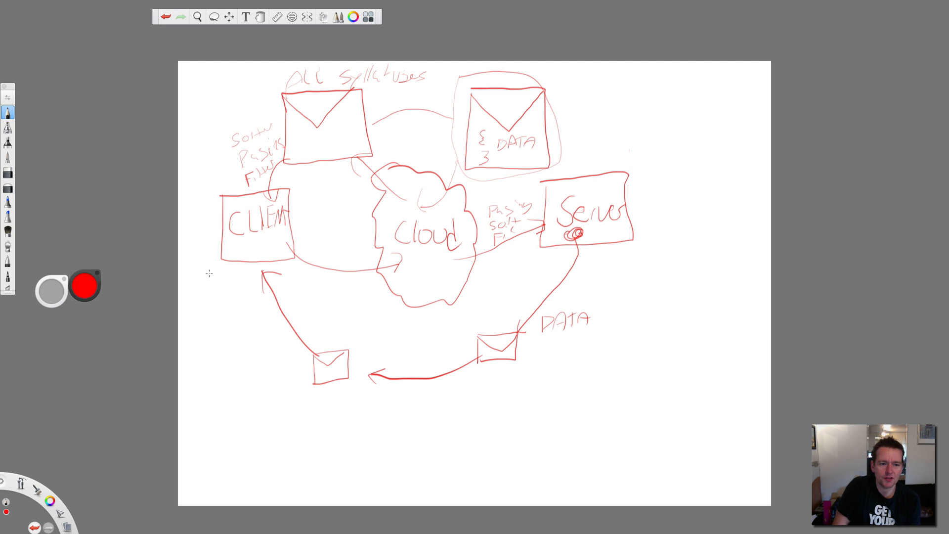
pyautogui.moveTo(208, 273); pyautogui.dragTo(569, 159)
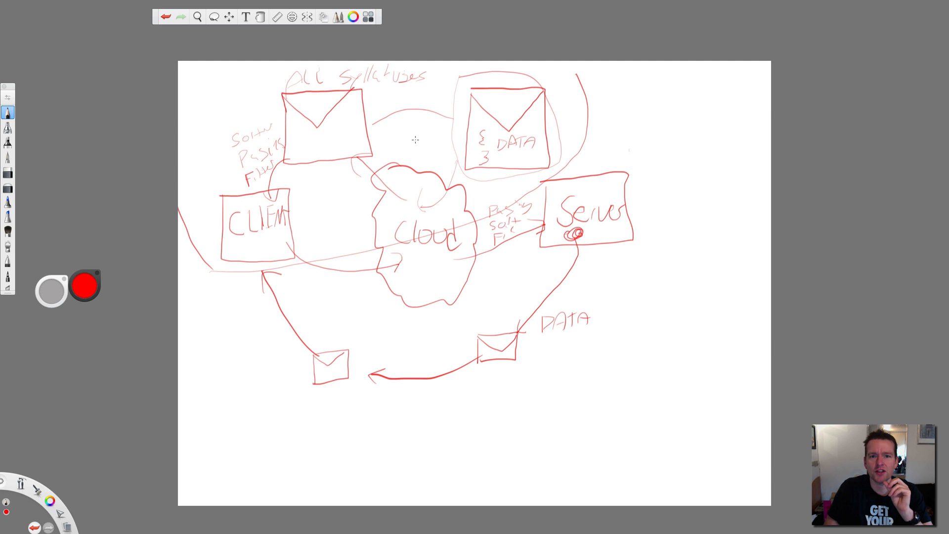
pyautogui.moveTo(410, 162)
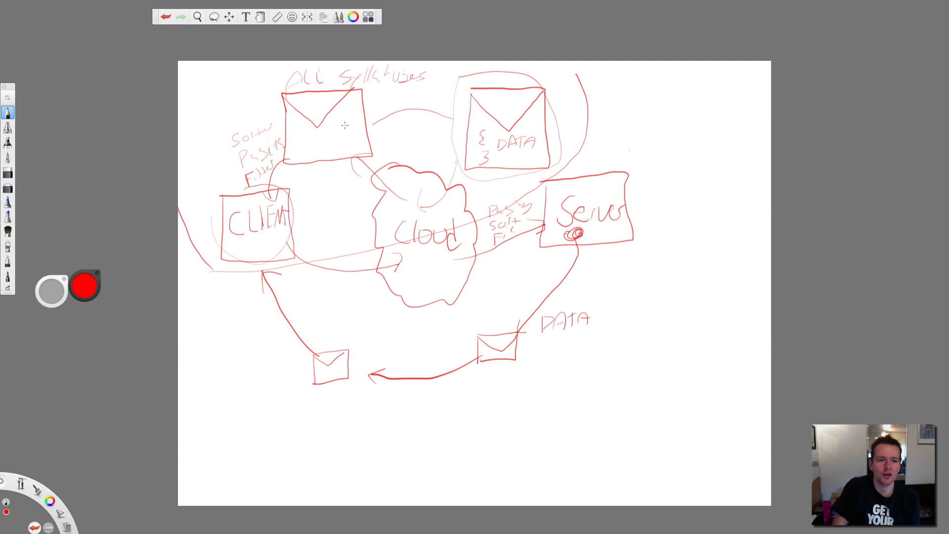
pyautogui.moveTo(336, 166)
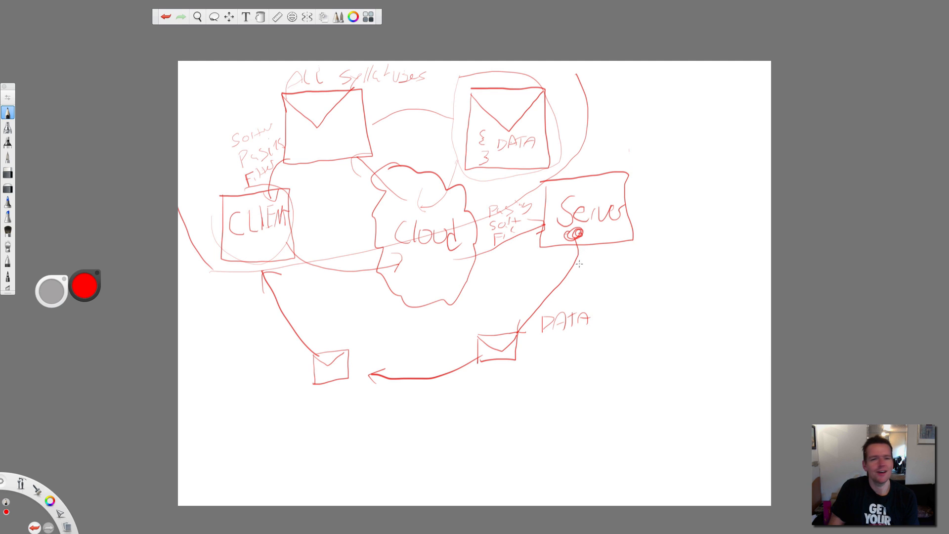
pyautogui.moveTo(566, 283)
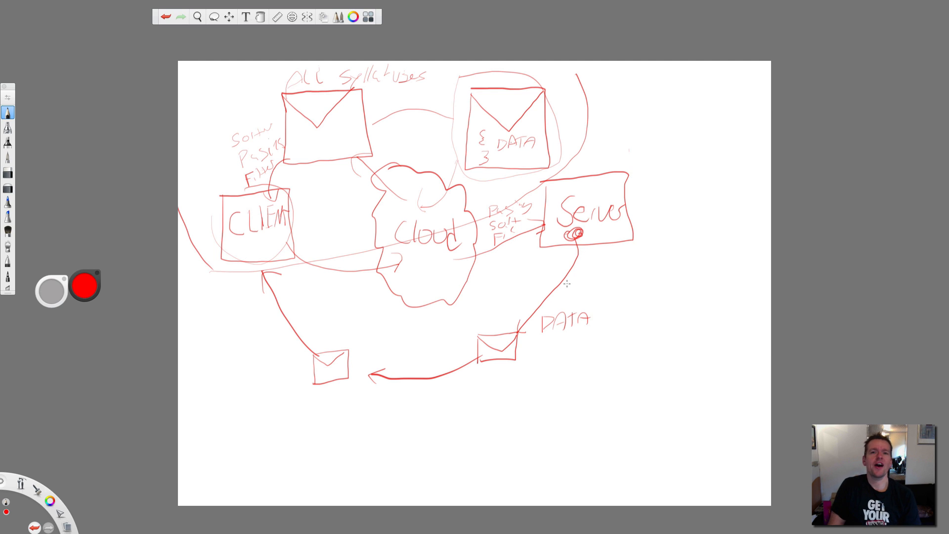